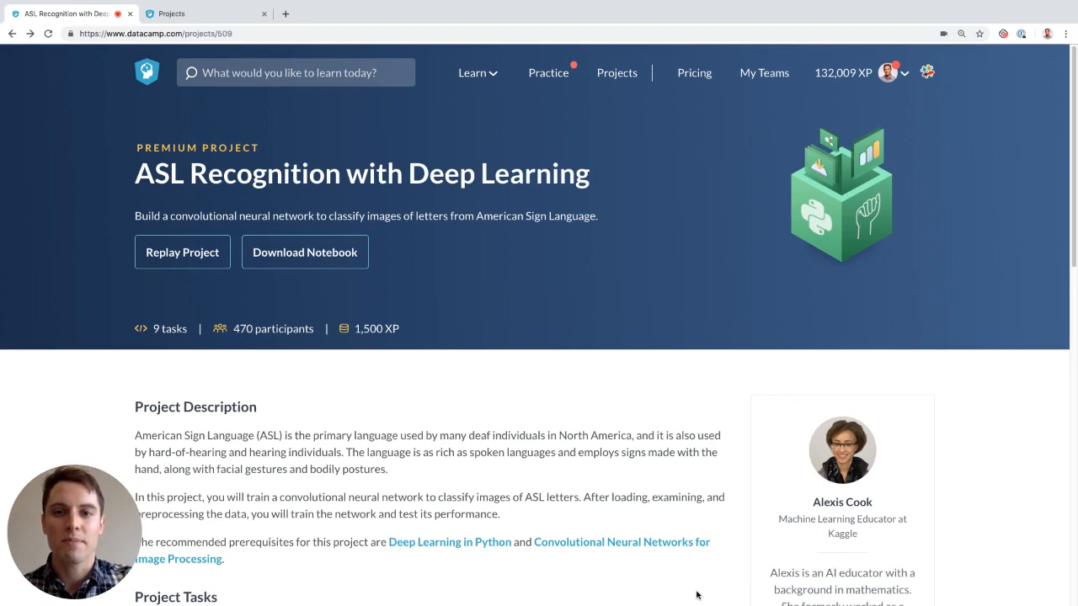
mouse_move(376, 536)
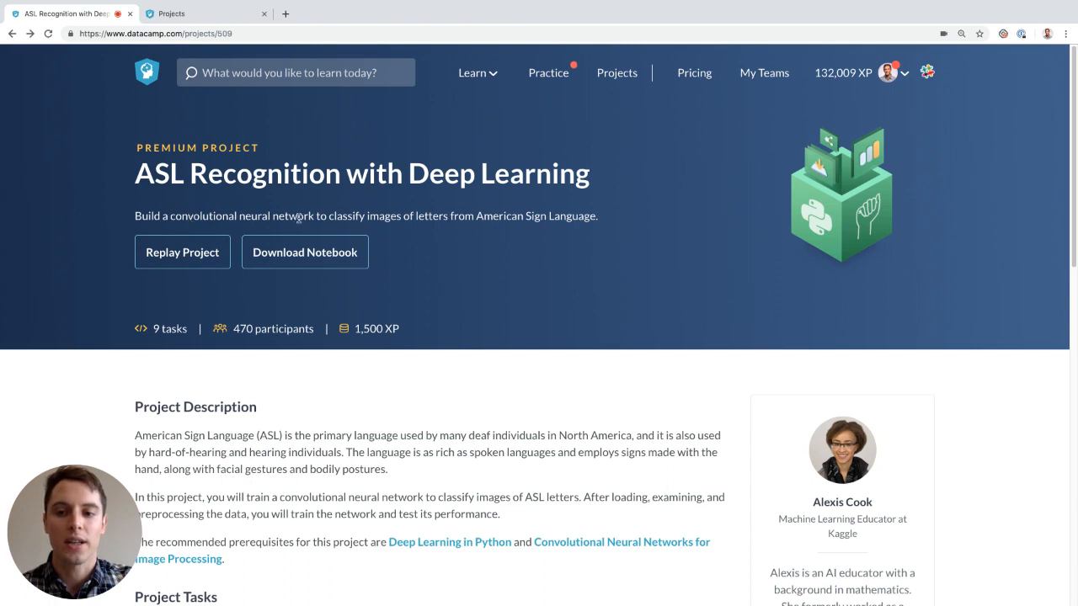
mouse_move(479, 221)
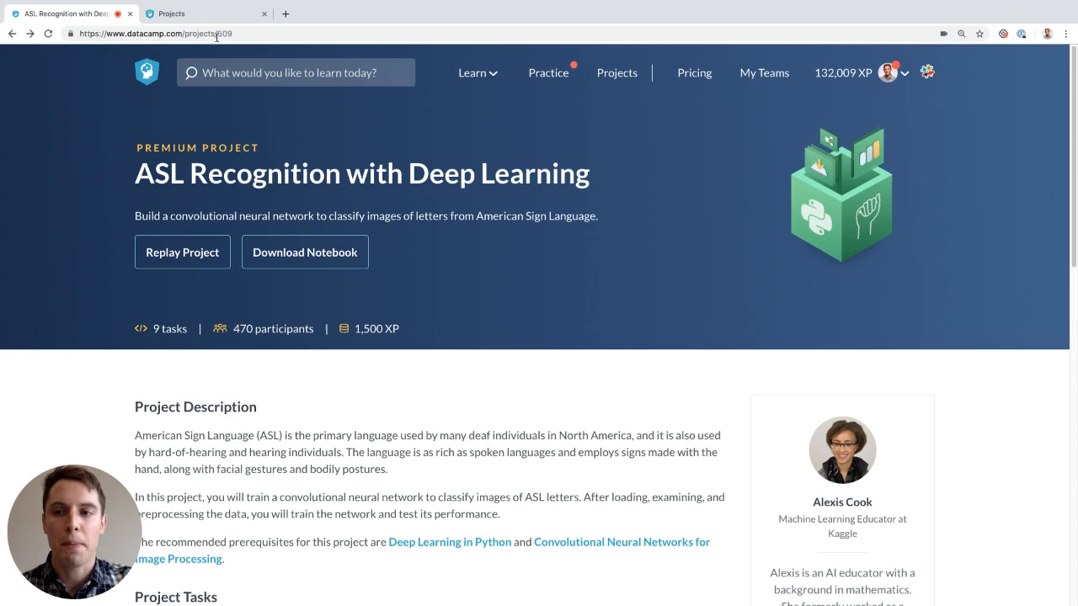
Open Task 2 of the ASL notebook and start the labels list with ['A', 'B',
left_click(182, 252)
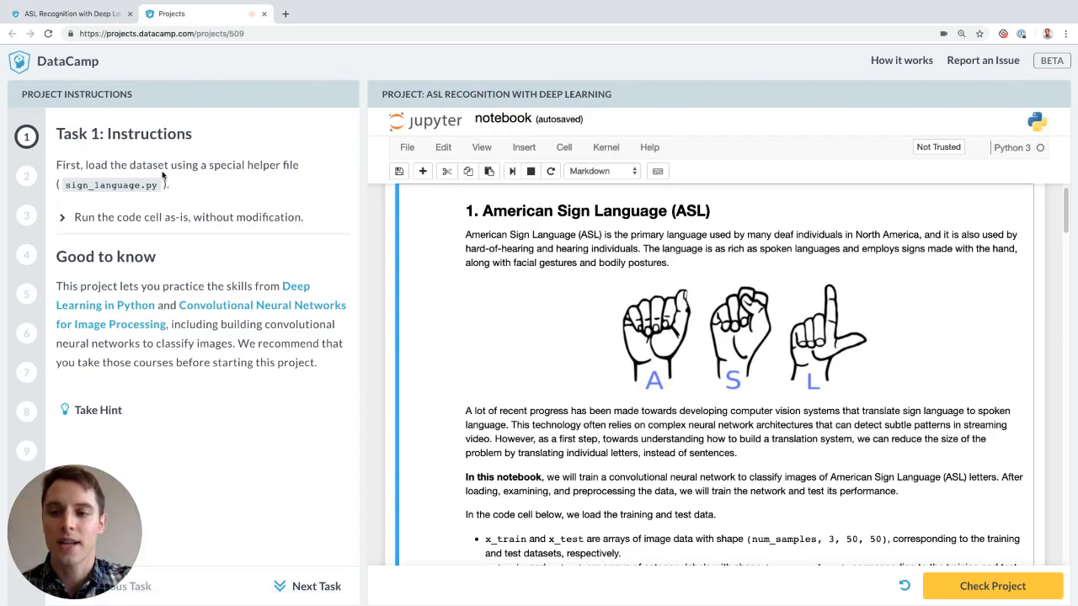
mouse_move(26, 176)
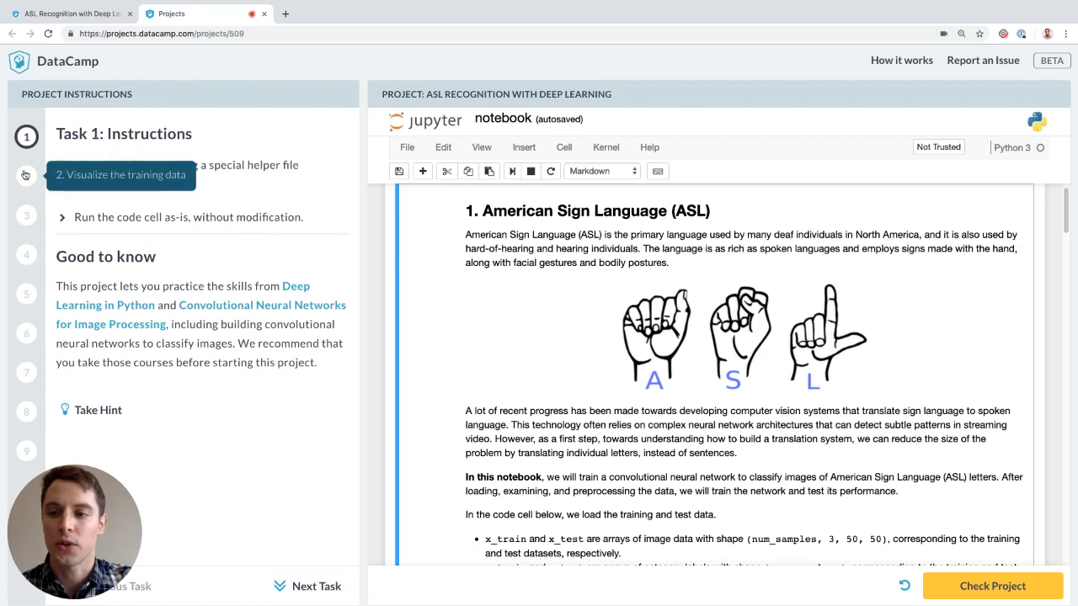
scroll("down", 3)
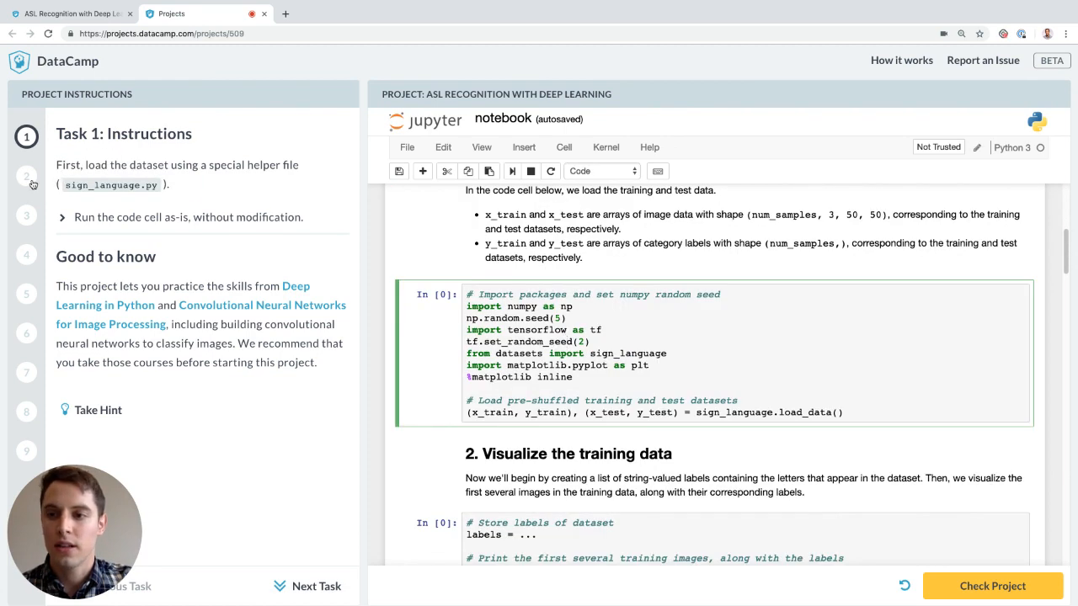
left_click(315, 586)
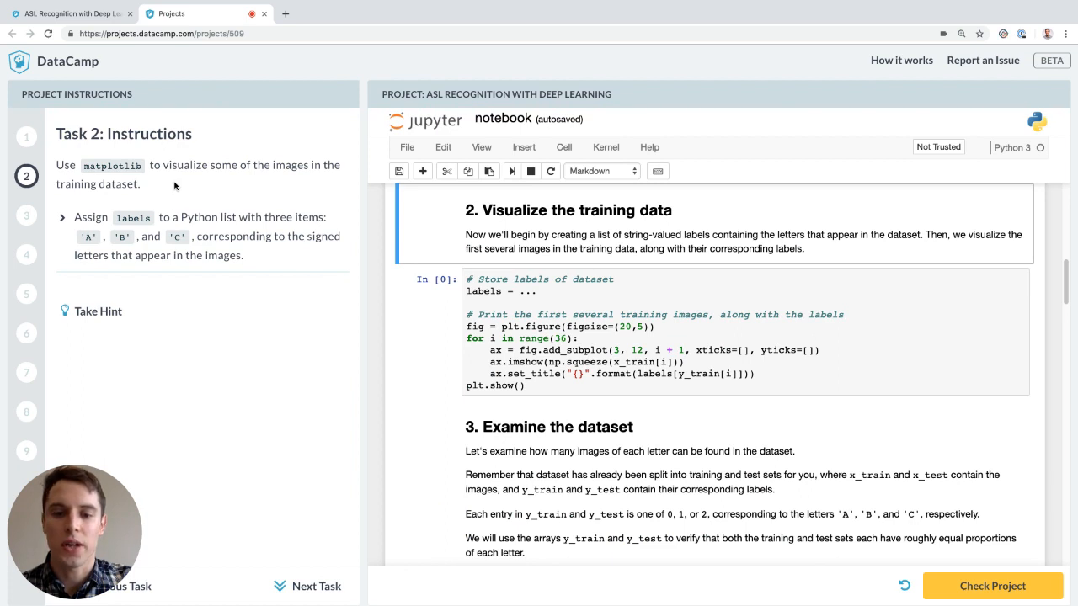
mouse_move(119, 229)
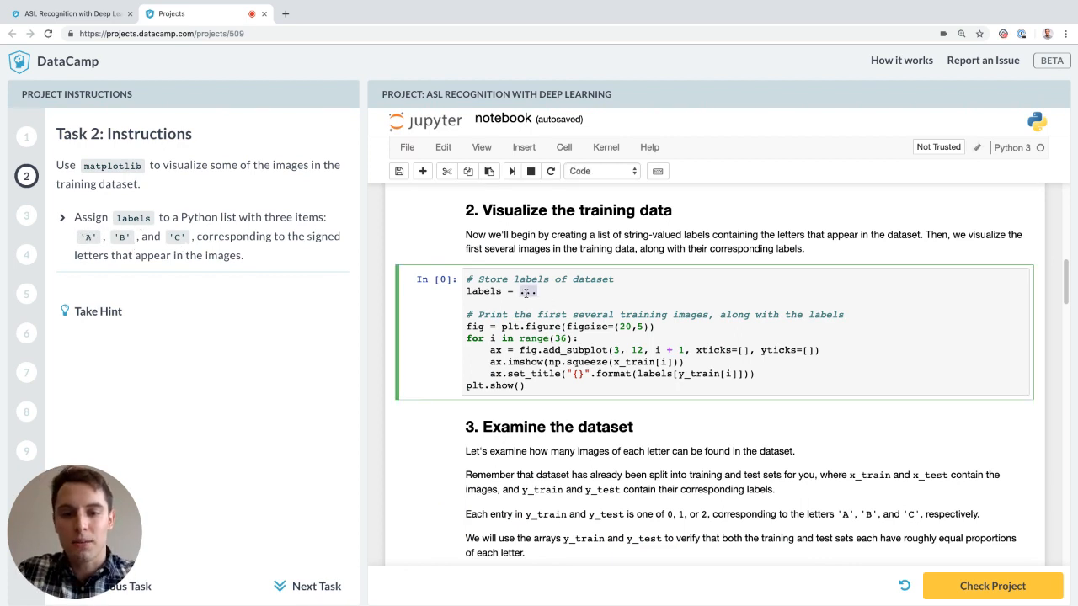
type("['A',")
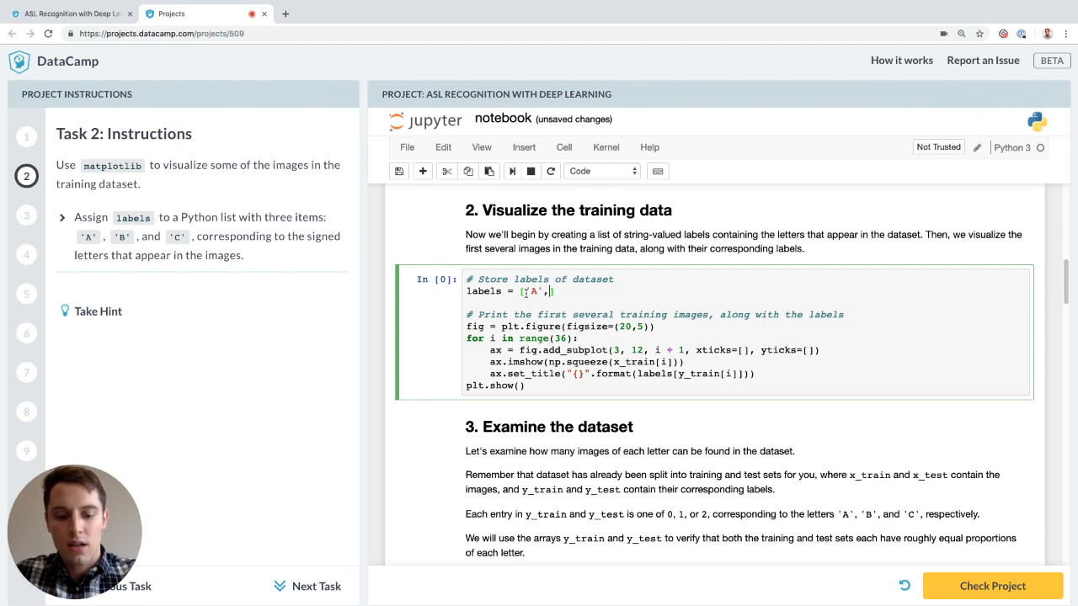
type("'B',")
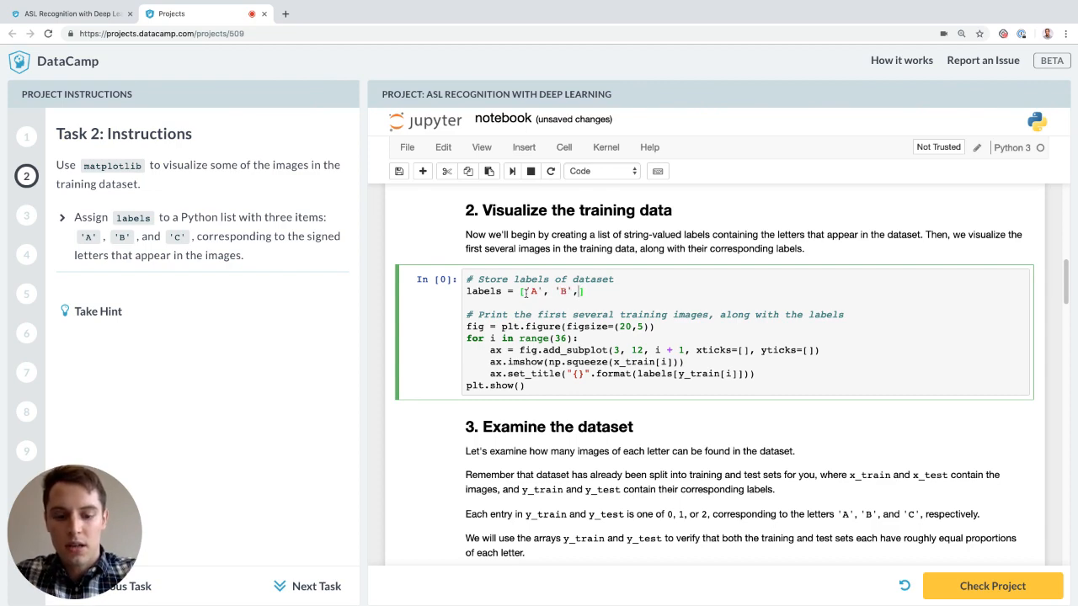
In Task 3, fill the B and C counts with sum(y_train==1), sum(y_train==2), sum(y_test==...)
left_click(27, 215)
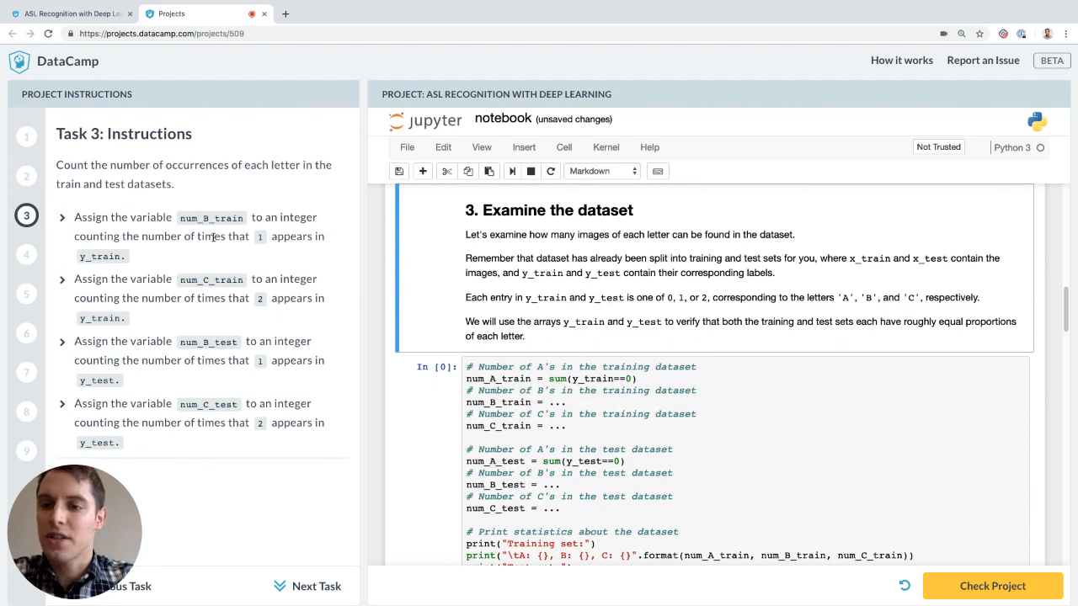
mouse_move(209, 251)
type("s")
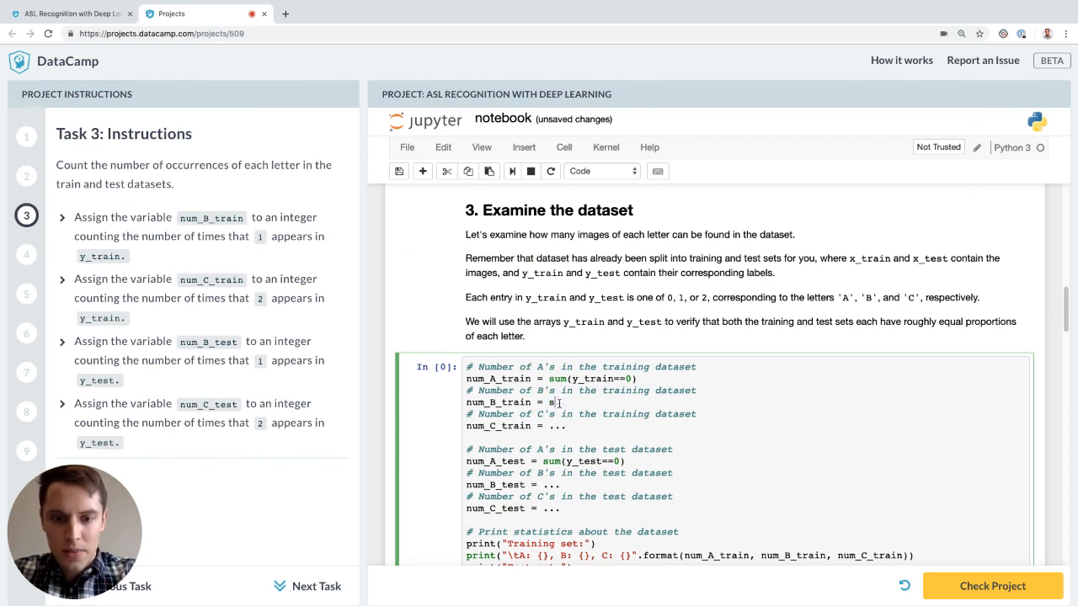
type("um(y_train==1")
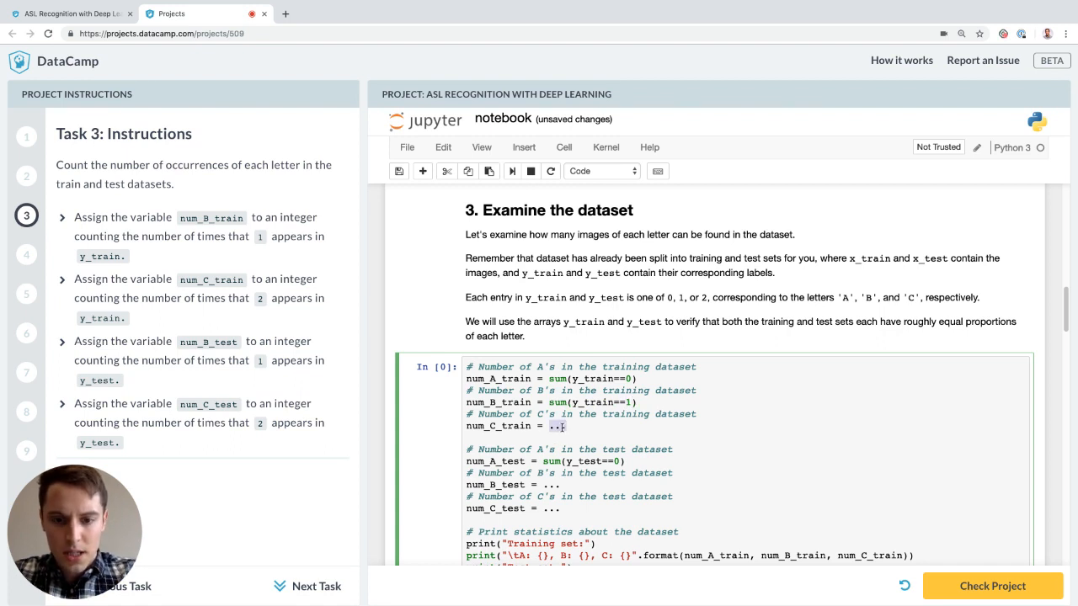
type("sum(y_")
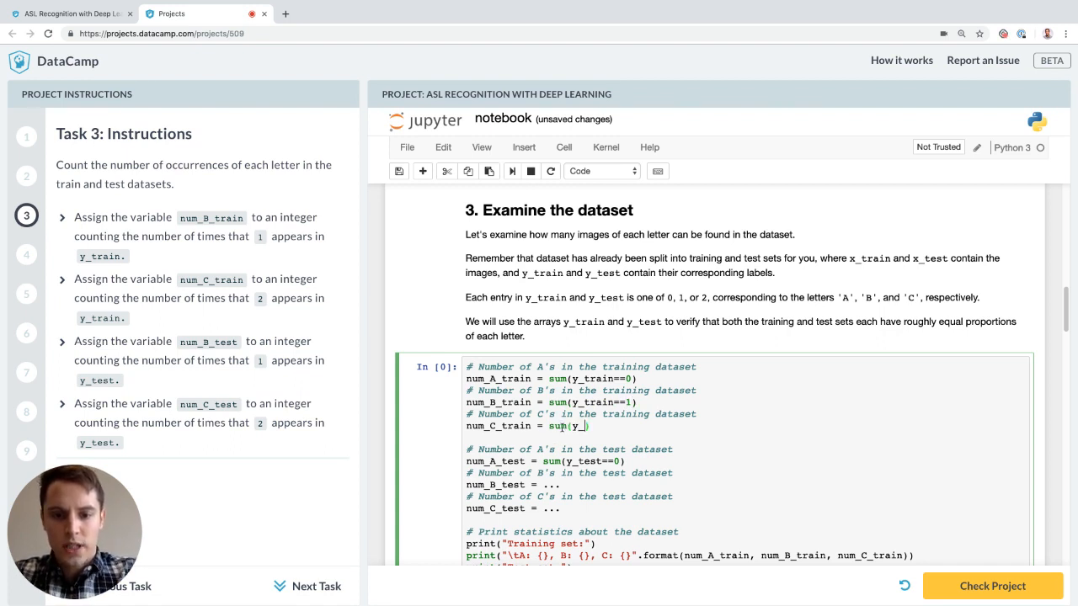
scroll("down", 3)
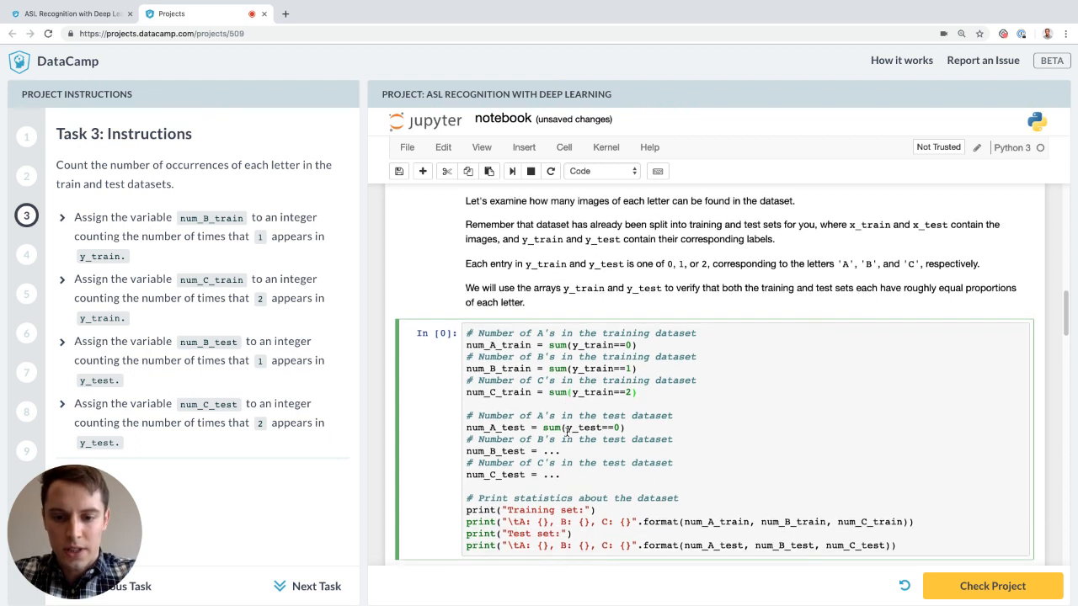
scroll("down", 3)
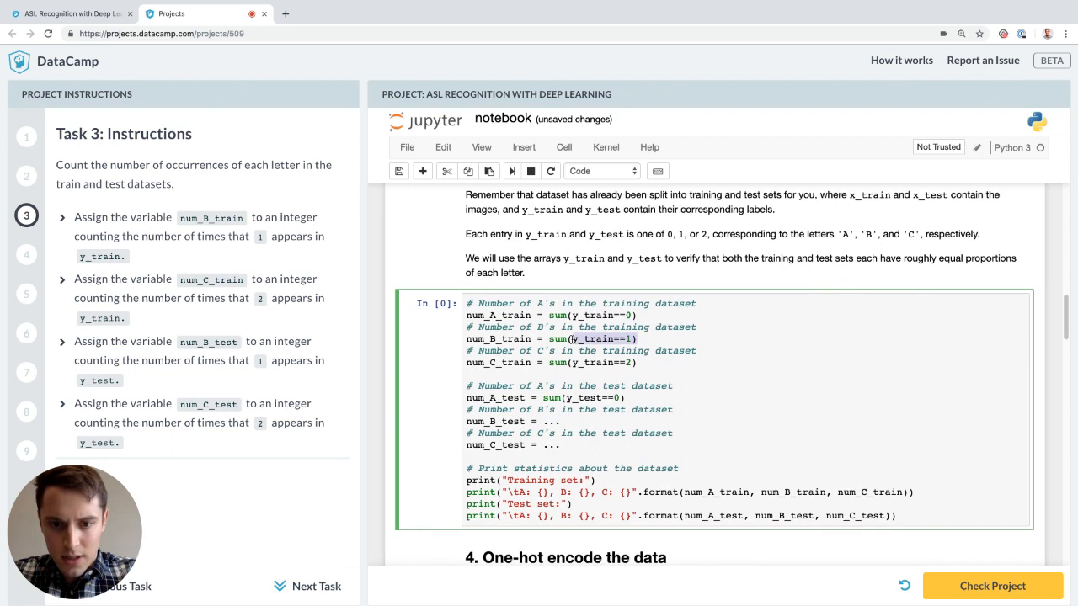
type("sum(y_train==1)")
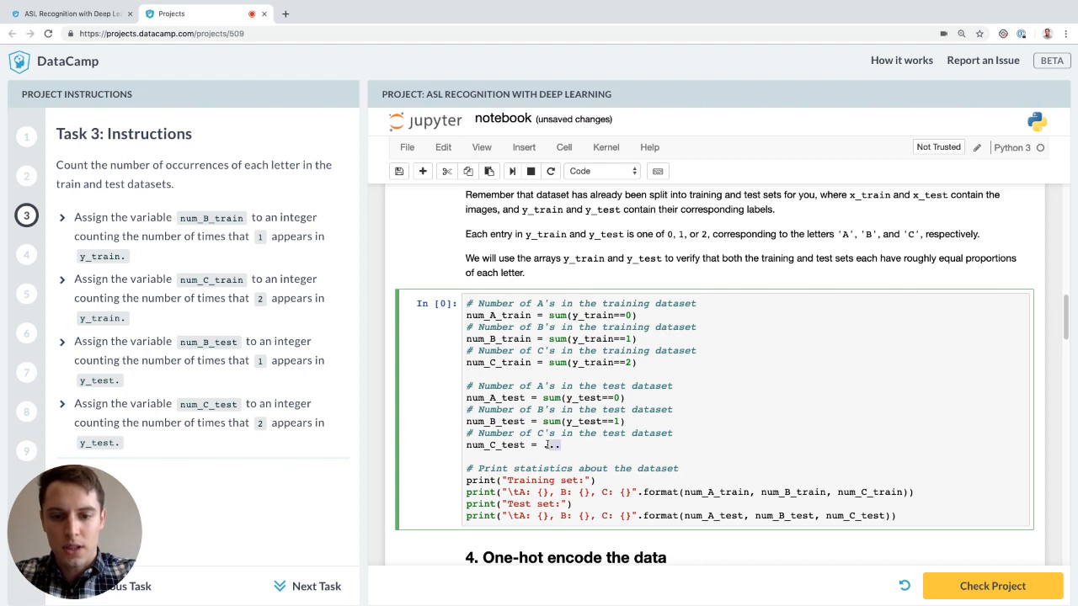
type("sum(y_train==1)")
type("sum(y_test==2)")
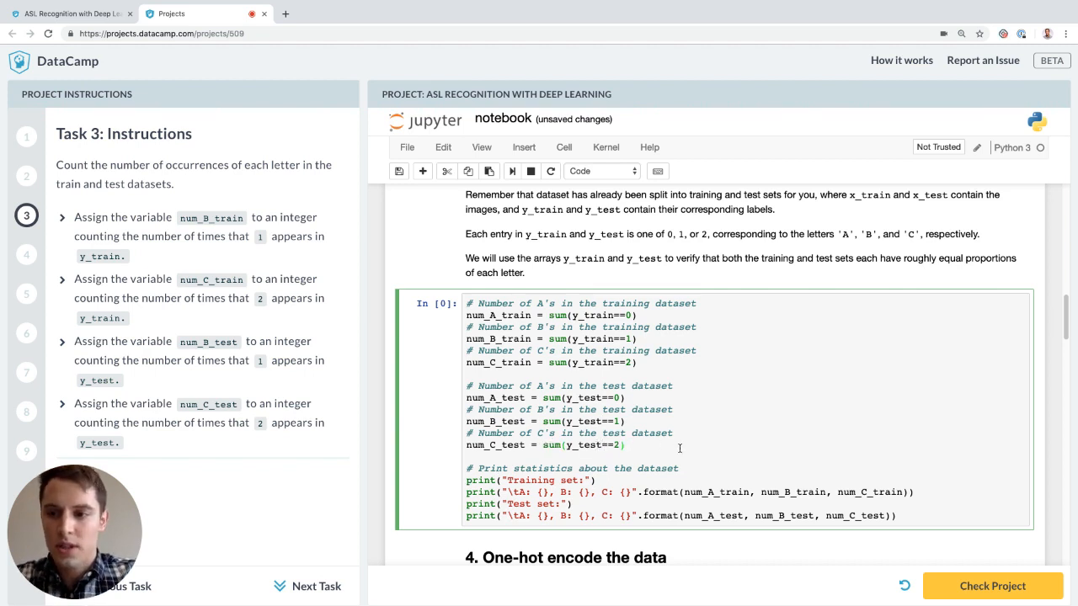
Go to Task 4 on one-hot encoding and scroll down to the Visualize mistakes section
left_click(317, 586)
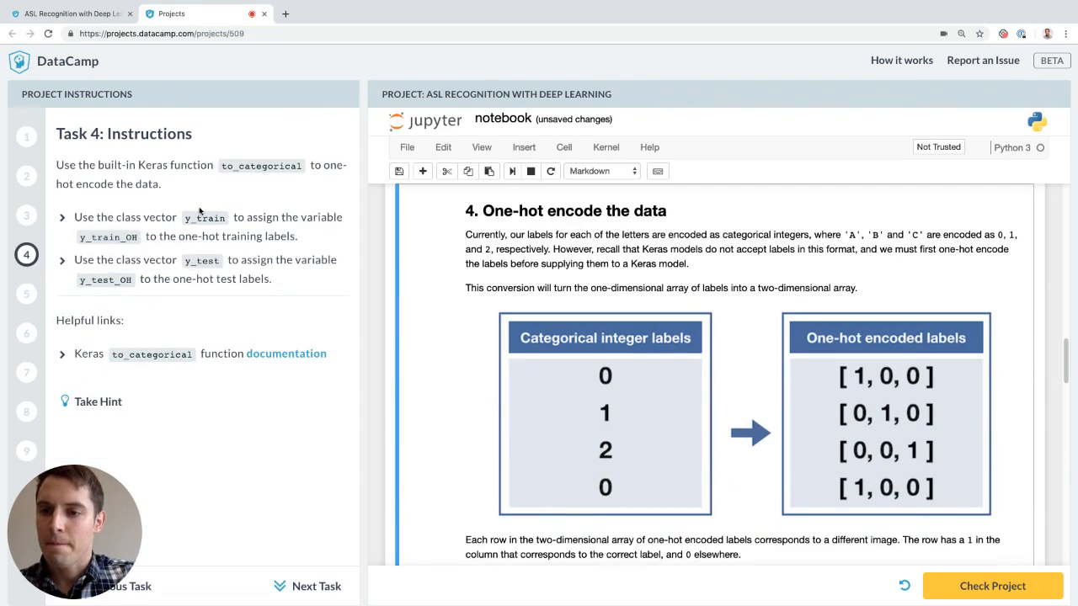
scroll("down", 3)
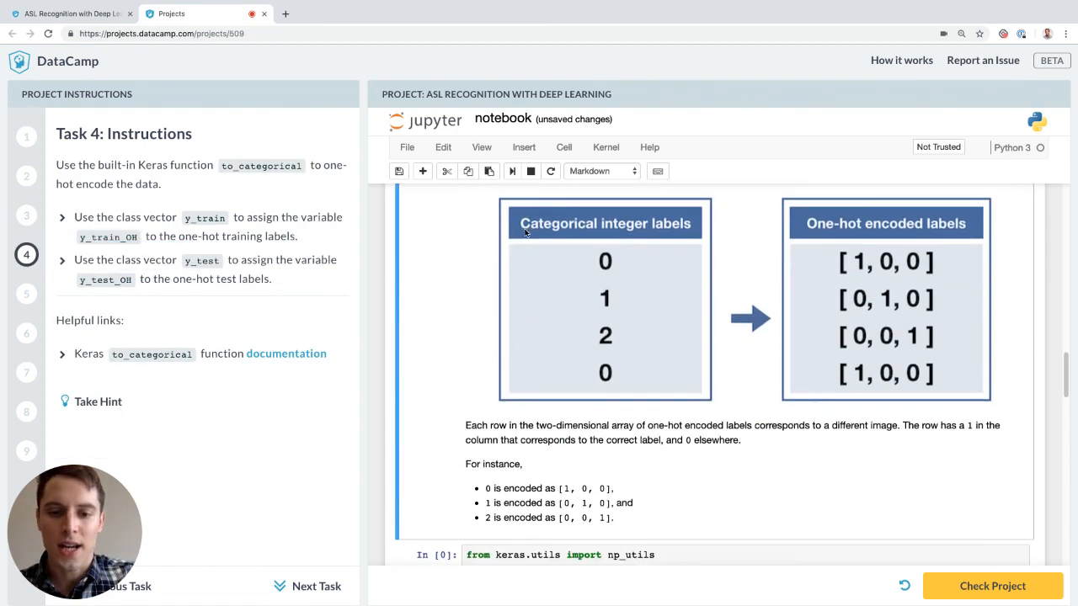
scroll("down", 3)
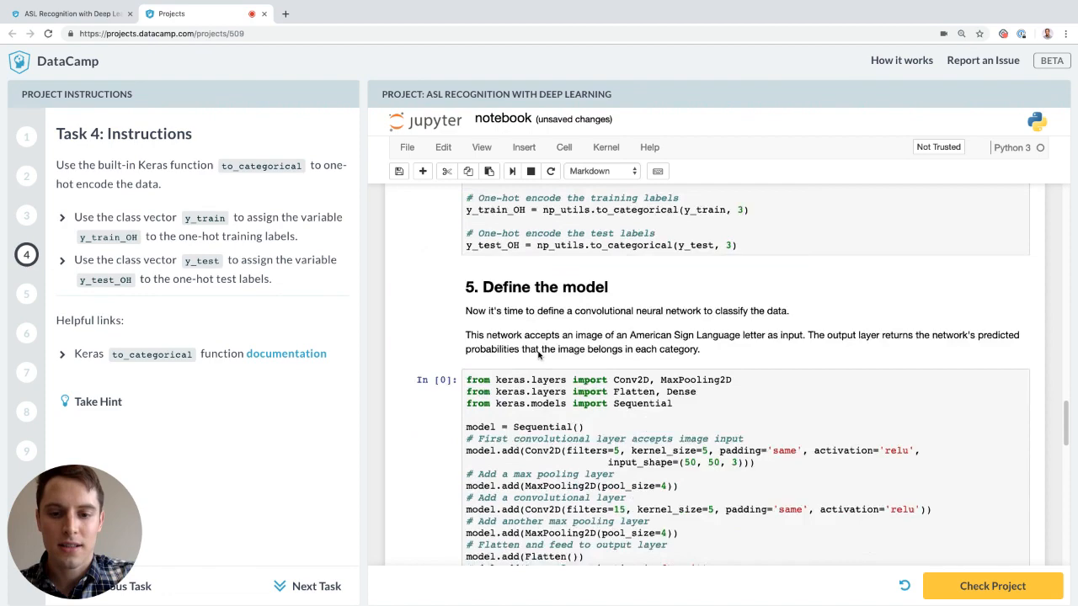
scroll("down", 3)
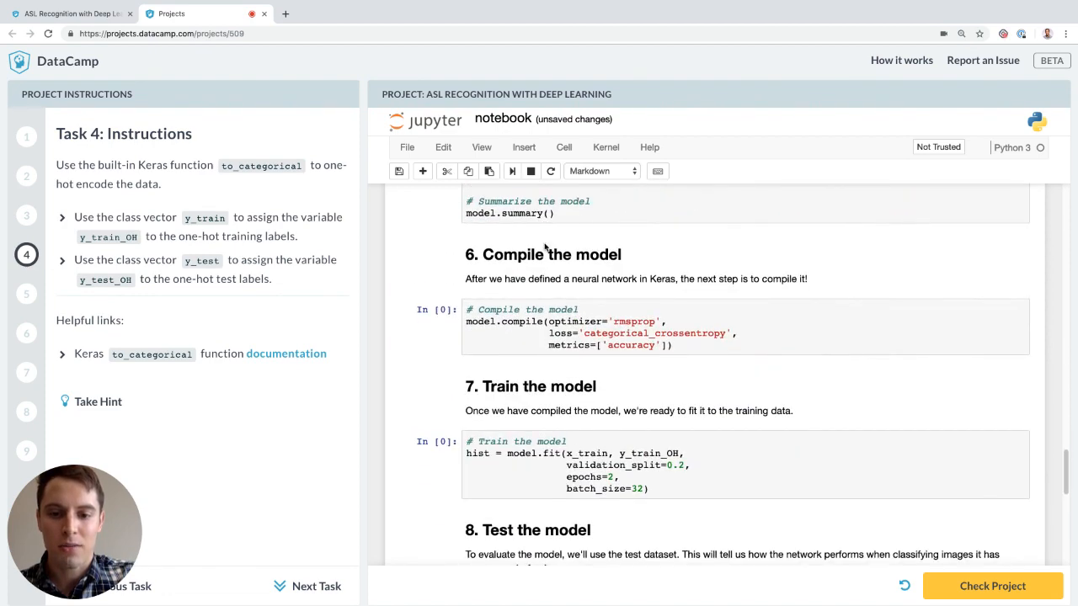
scroll("down", 3)
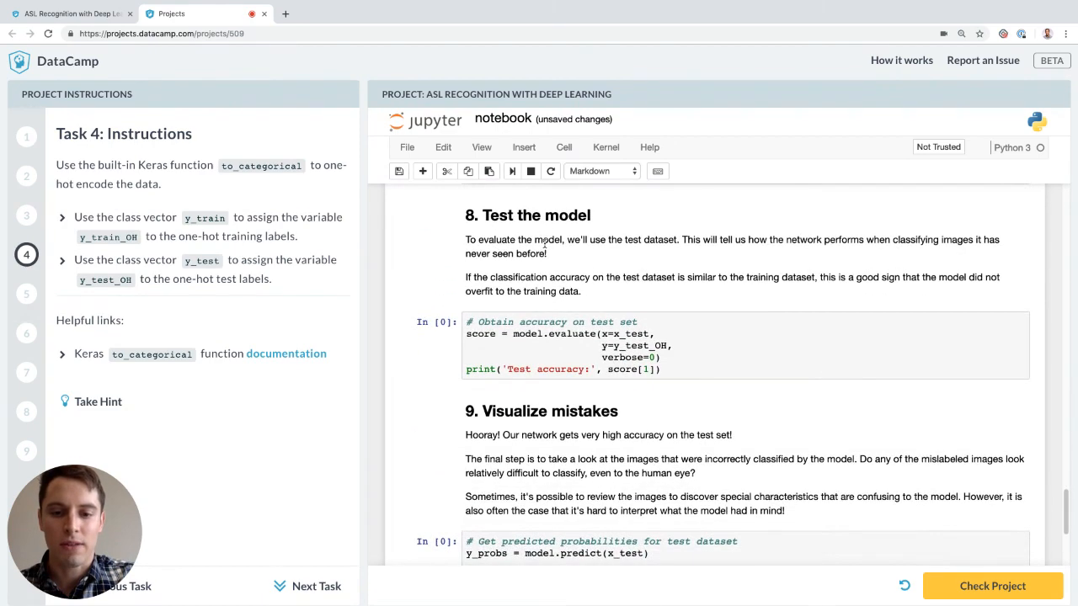
scroll("down", 3)
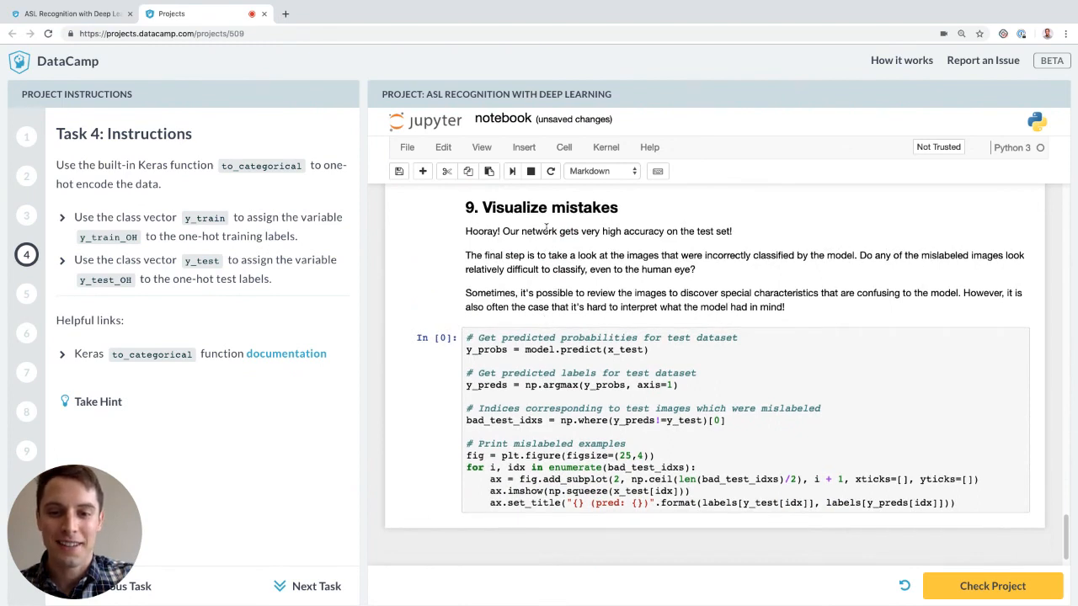
mouse_move(758, 455)
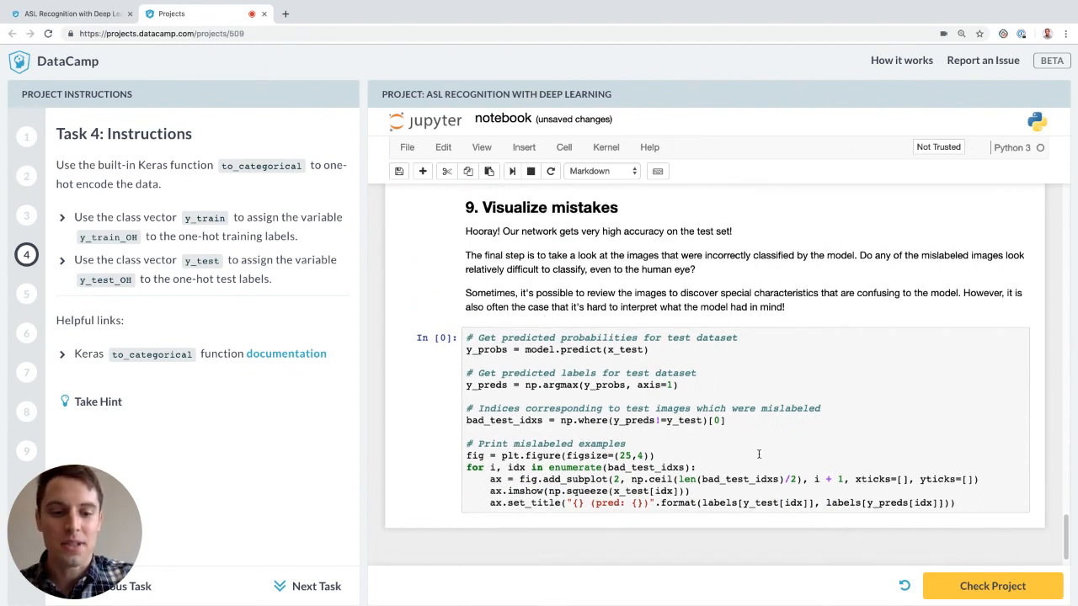
Run Check Project on the notebook and scroll back to the opening ASL section
left_click(992, 586)
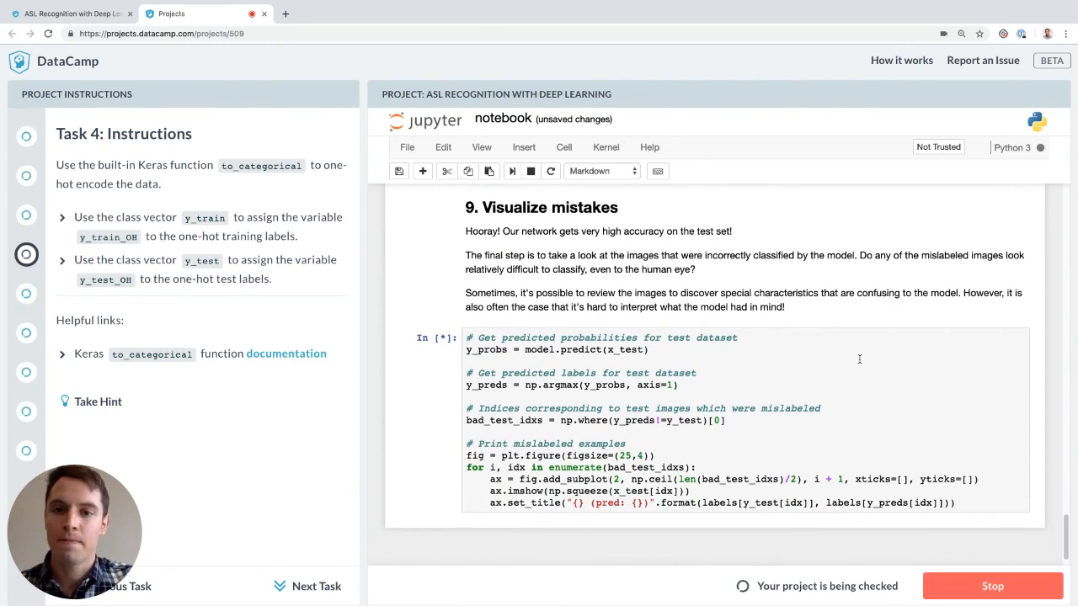
scroll("up", 3)
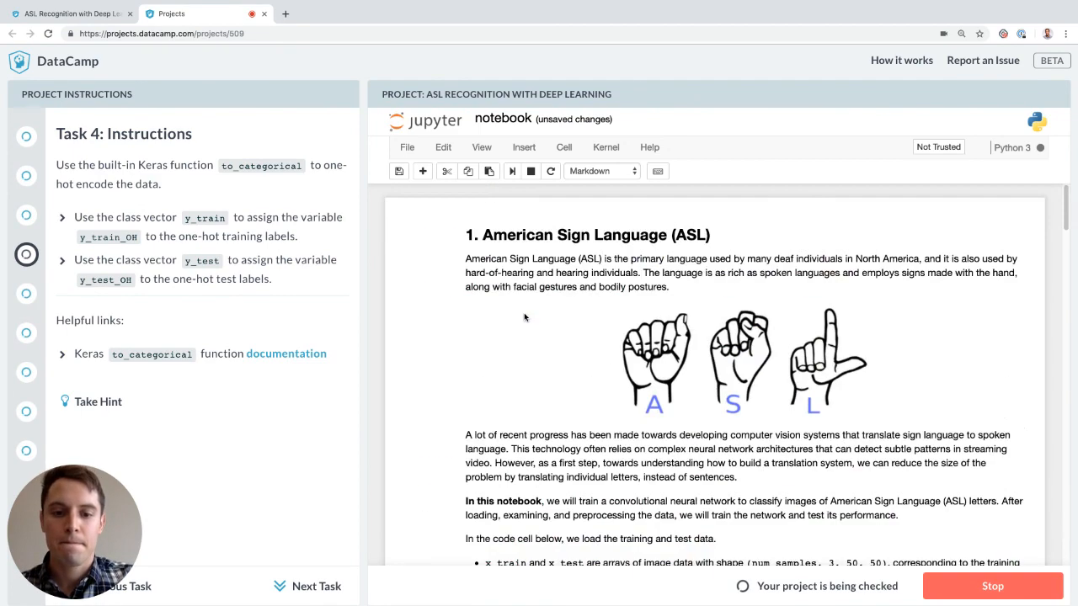